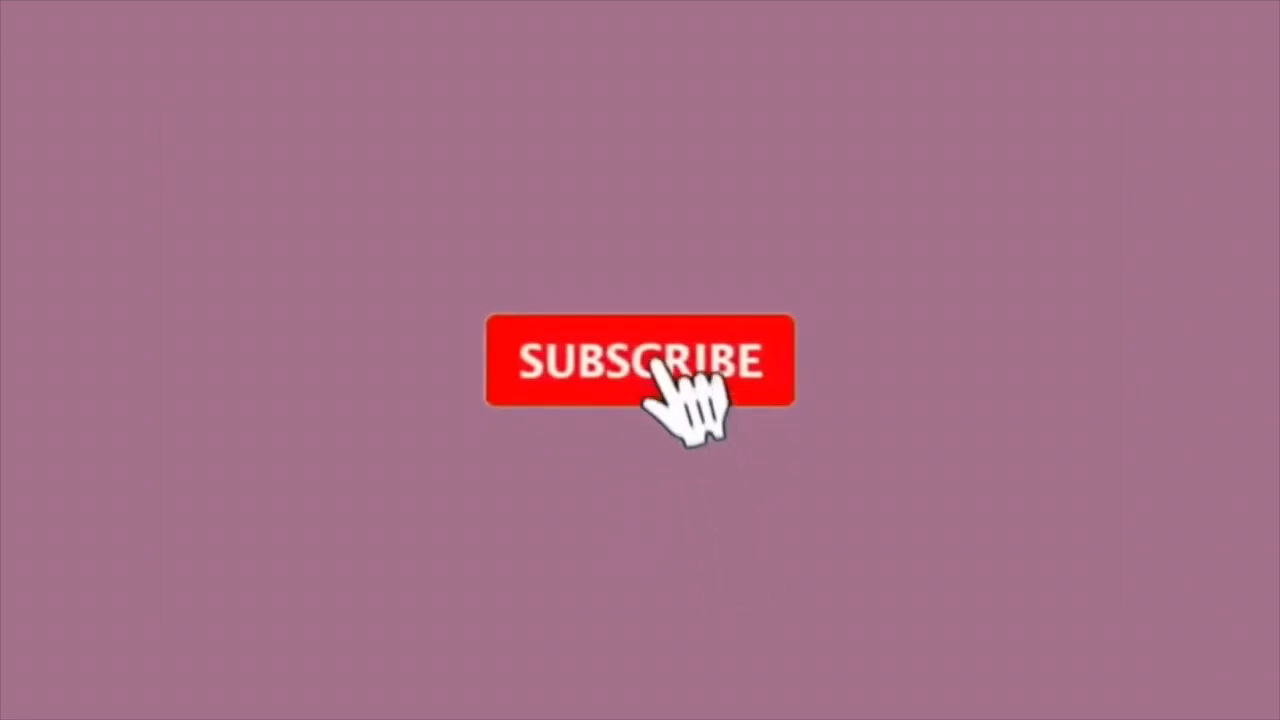
{"action": "left_click", "coordinate": [640, 360]}
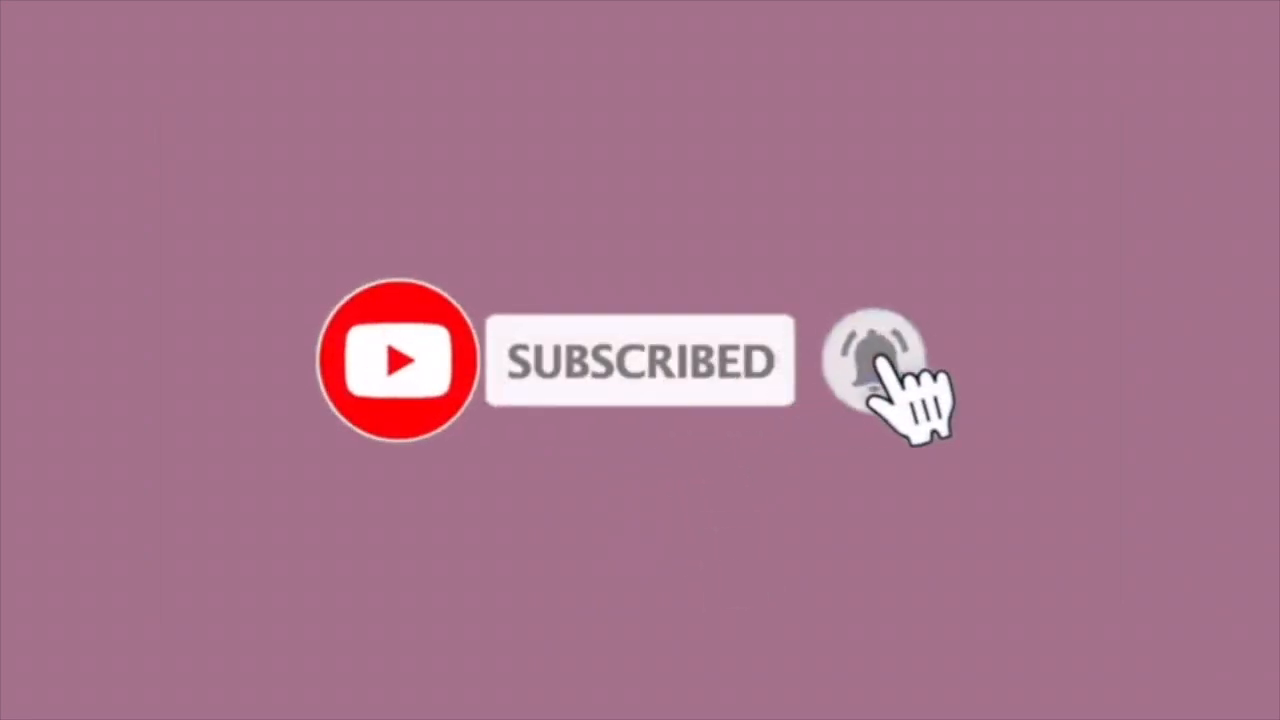